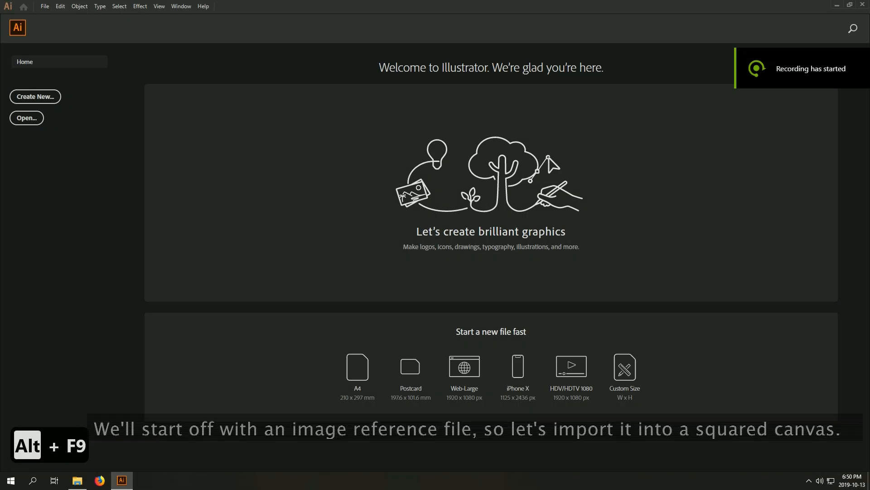
Create a new blank 1000 × 1000 pt square document
click(34, 97)
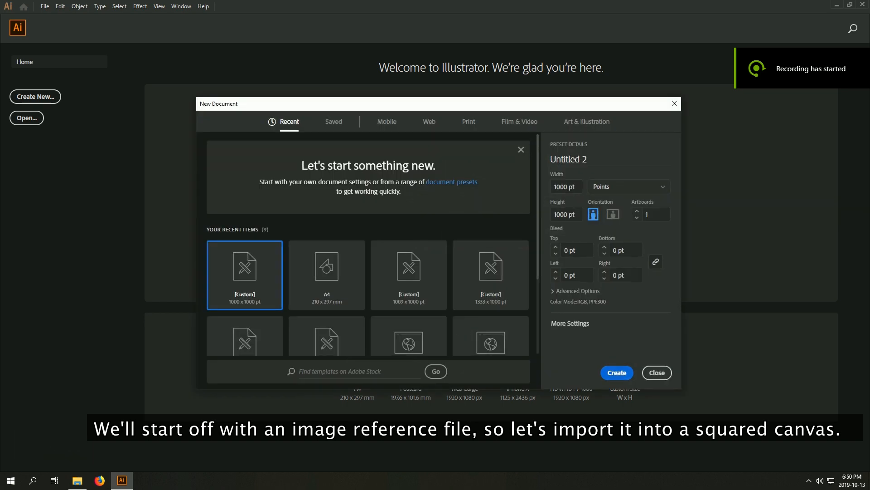
click(616, 373)
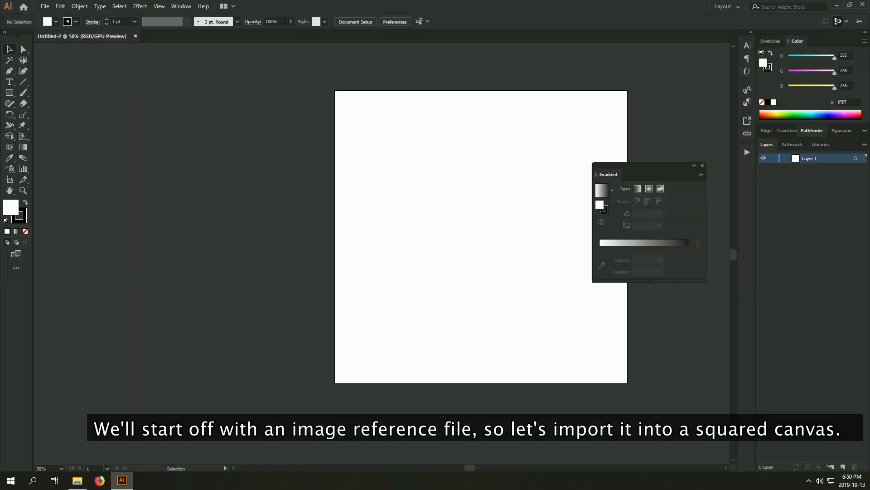
Place the Target reference on its own faded layer and trace the rings with red stroke-only circles
key(alt+tab)
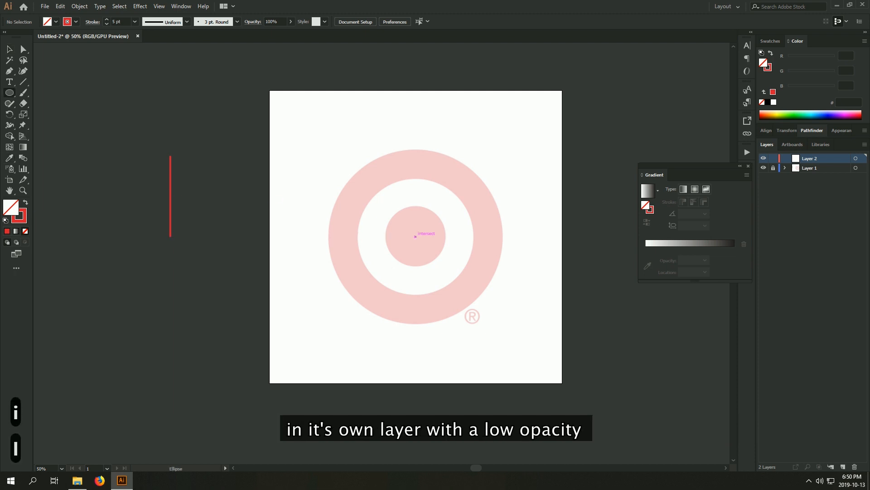
click(415, 236)
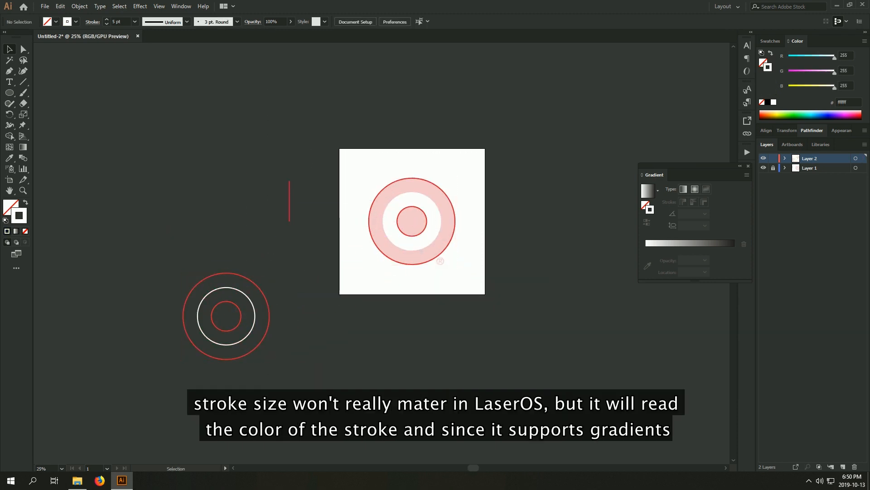
key(ctrl+z)
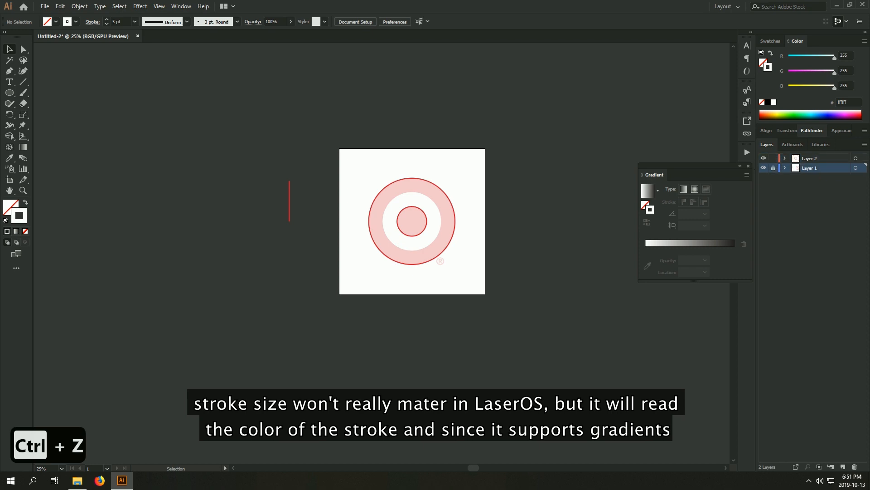
key(ctrl+z)
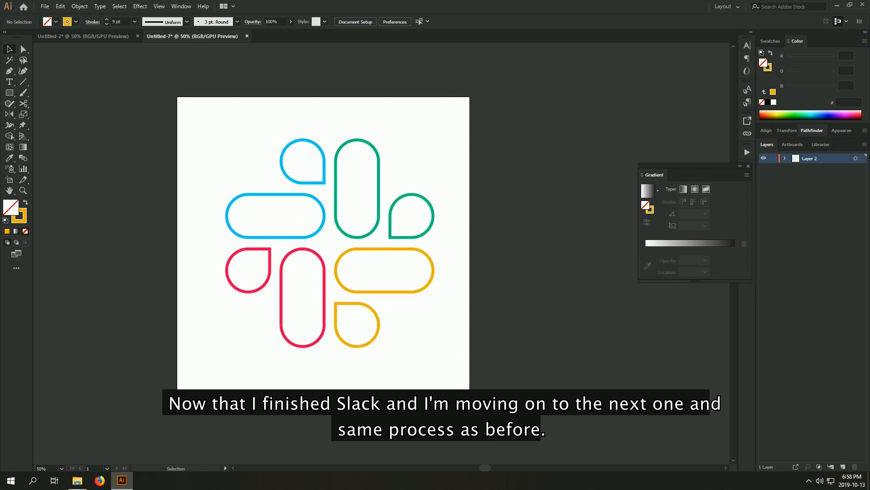
Switch to a new document for the next logo after tracing the Slack outlines
key(alt+tab)
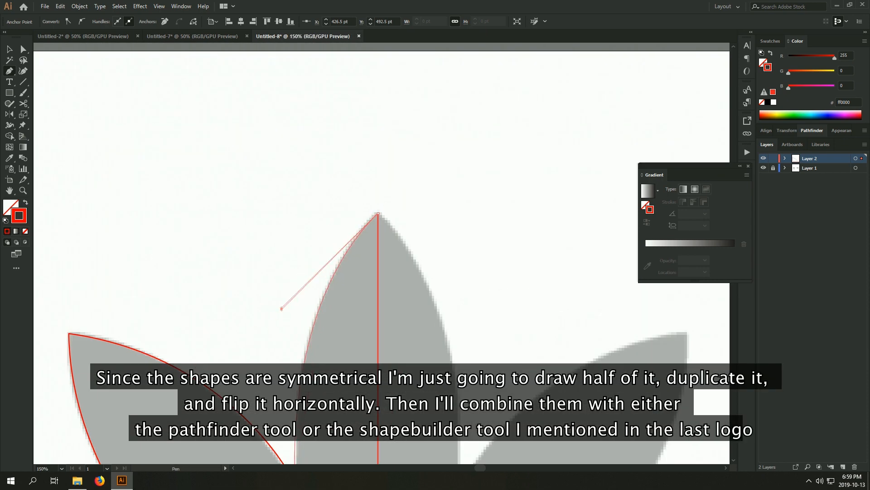
Trace the Adidas trefoil leaves and stripes with red Pen-tool outlines over the grey reference
right_click(450, 233)
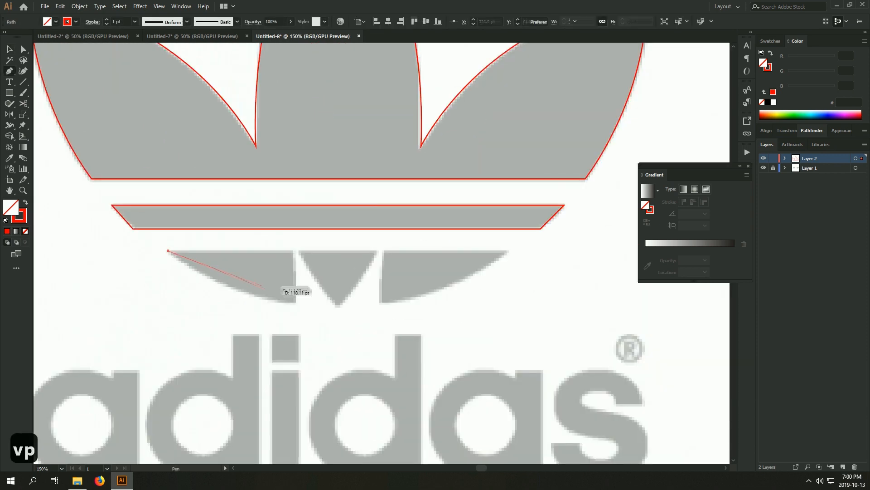
click(338, 307)
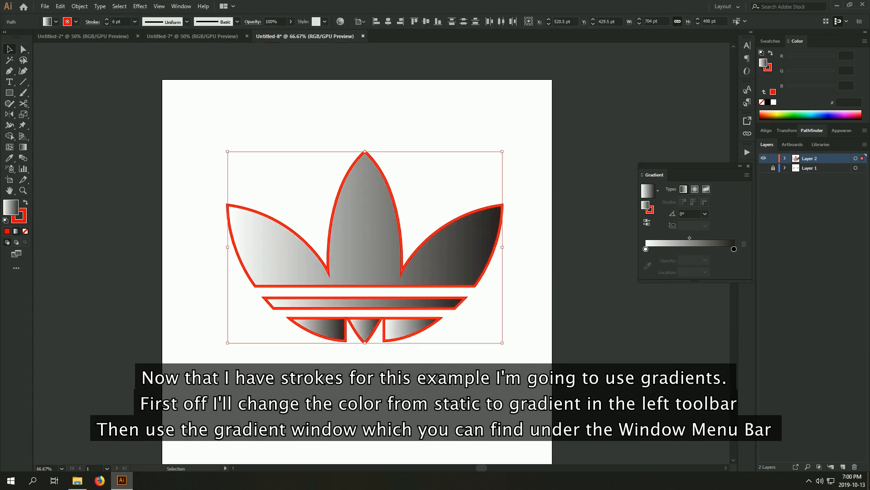
Give the Adidas outline a blue-to-red gradient stroke by editing the gradient stops
key(ctrl+z)
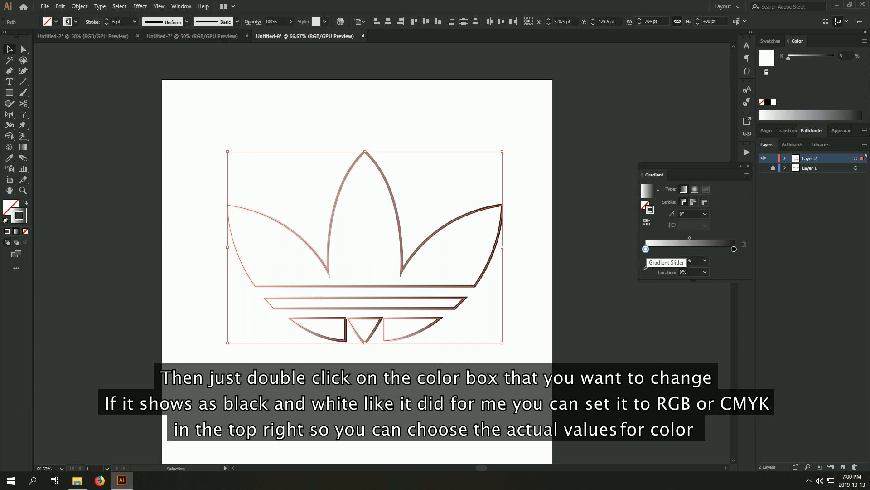
double_click(646, 248)
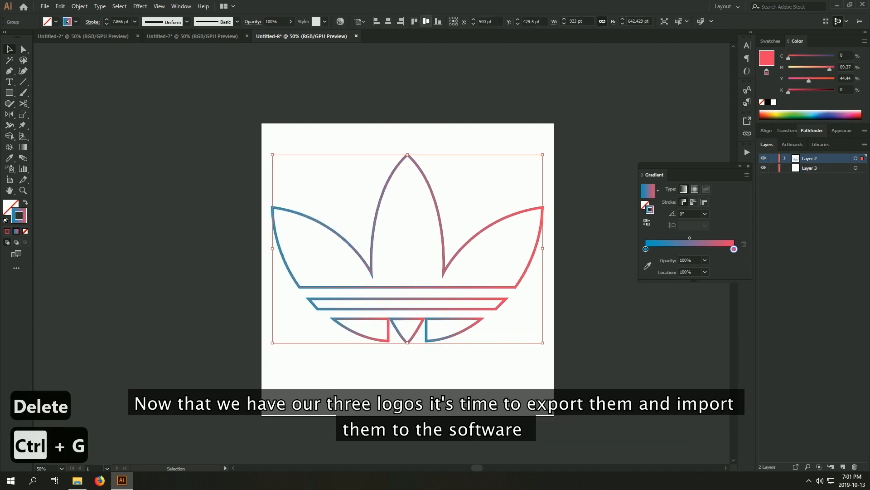
Save the Adidas drawing as an SVG file on the Desktop
key(ctrl+shift+s)
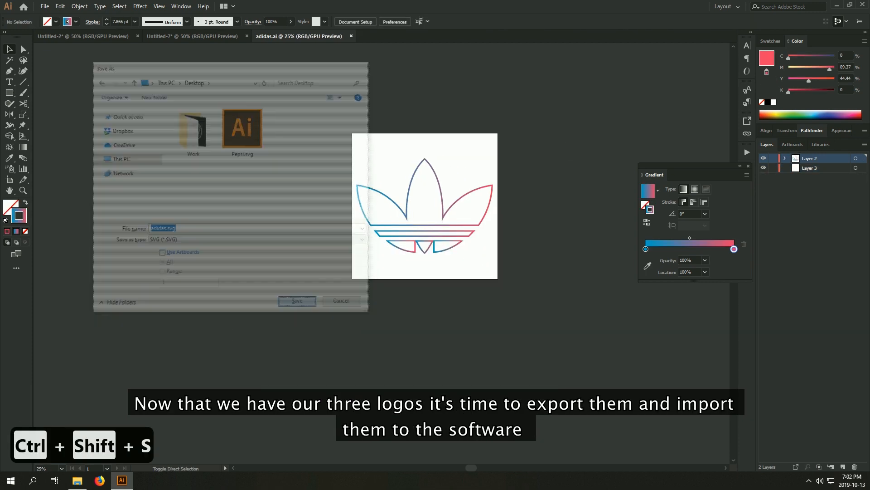
click(297, 301)
text(slack)
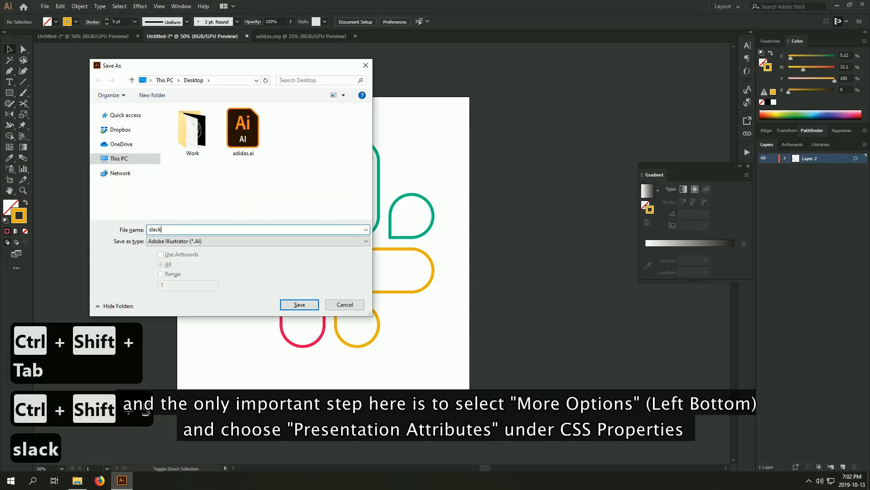
key(Escape)
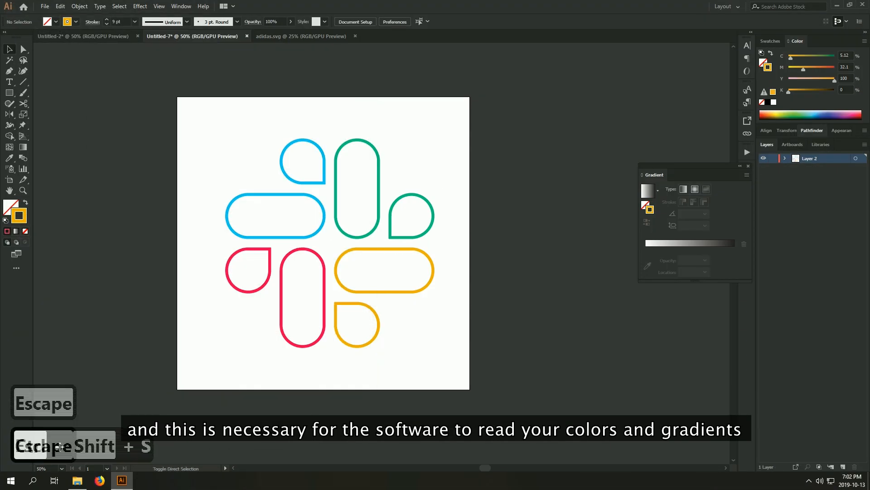
Save the Target drawing as an SVG file on the Desktop
key(ctrl+shift+s)
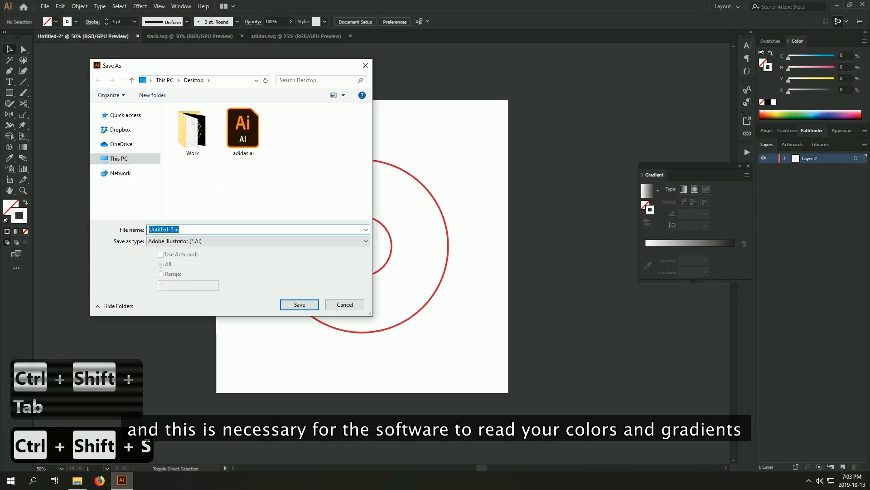
click(298, 304)
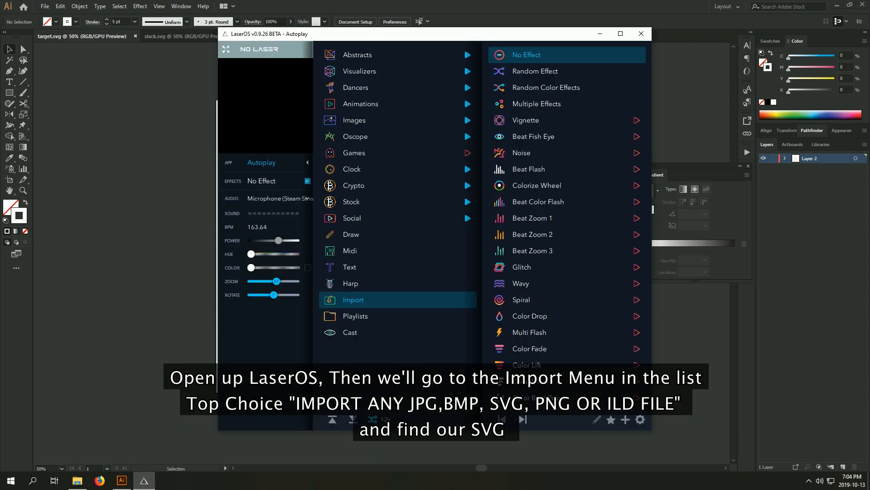
Import the adidas, slack and target SVG files into LaserOS
click(353, 300)
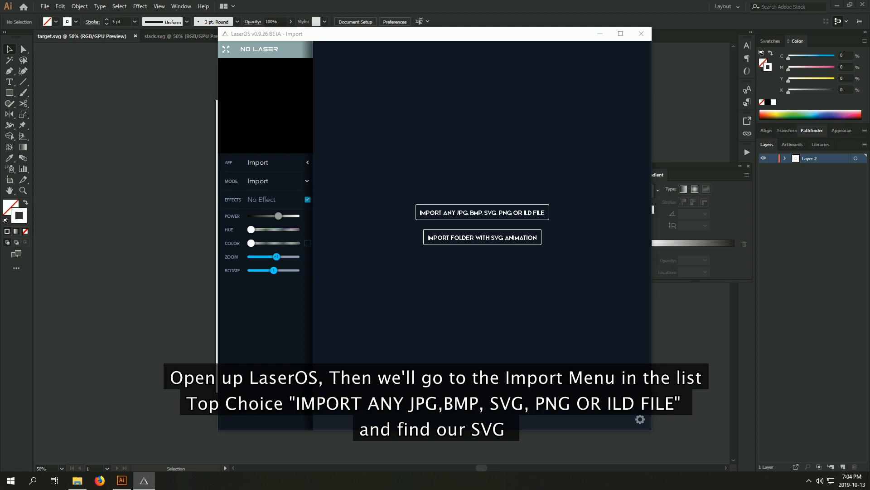
click(482, 213)
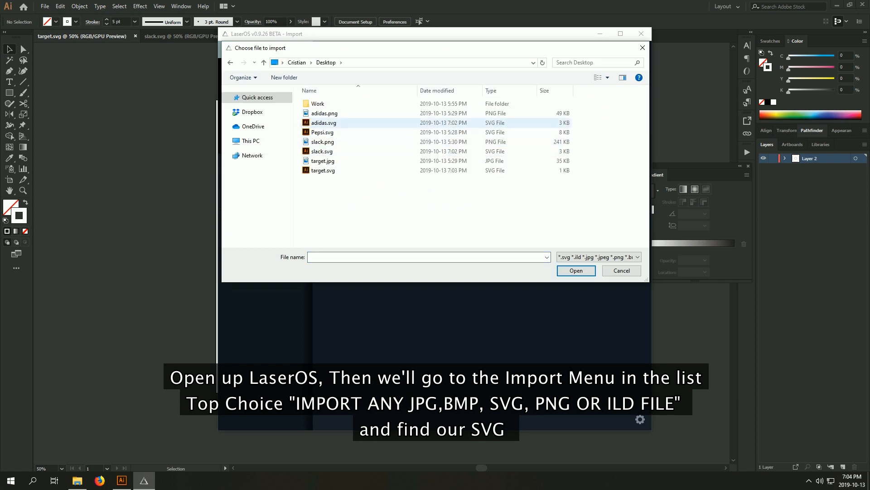
click(321, 151)
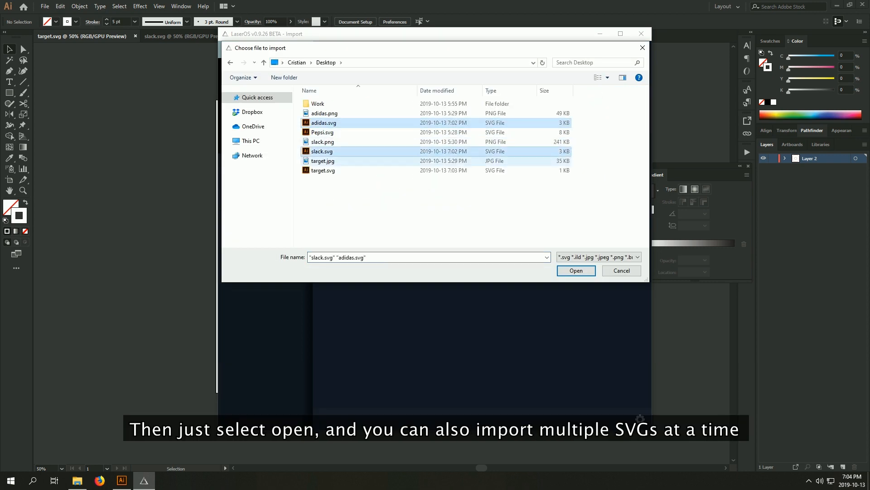
click(575, 270)
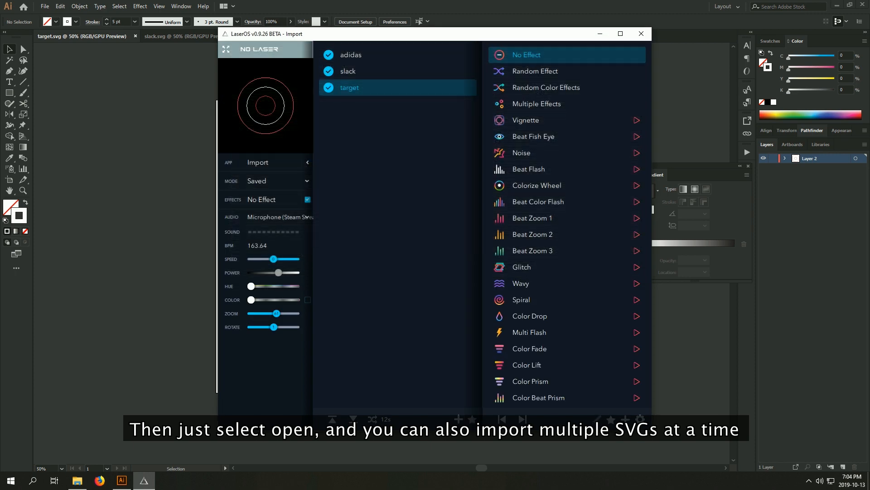
Preview the imported slack and other logos in the LaserOS list
click(348, 71)
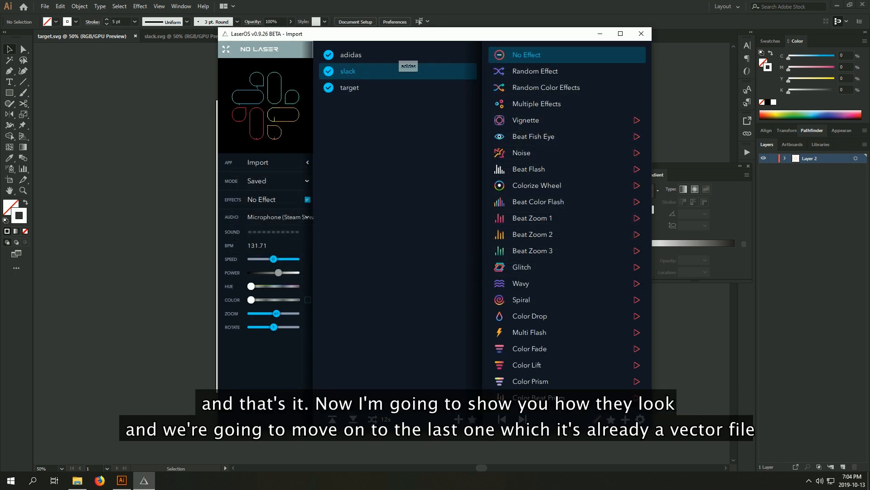
click(350, 55)
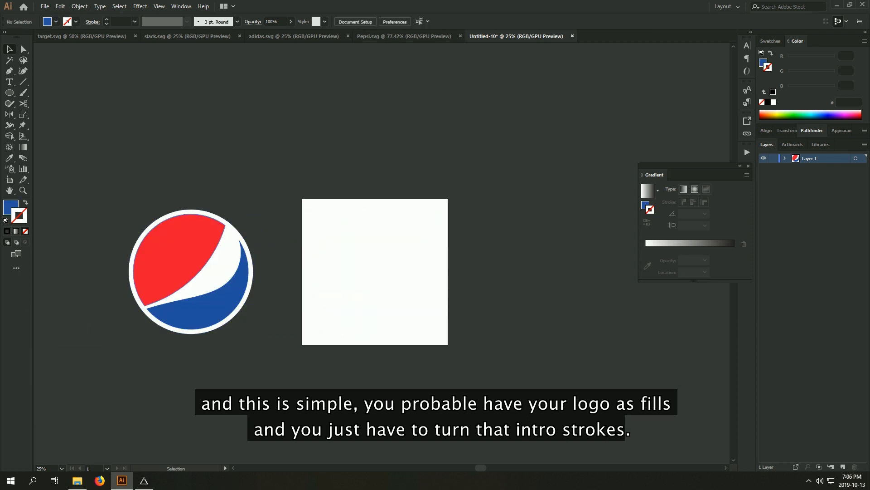
Swap the Pepsi logo's fills and strokes to make red and blue outlines
key(ctrl+z)
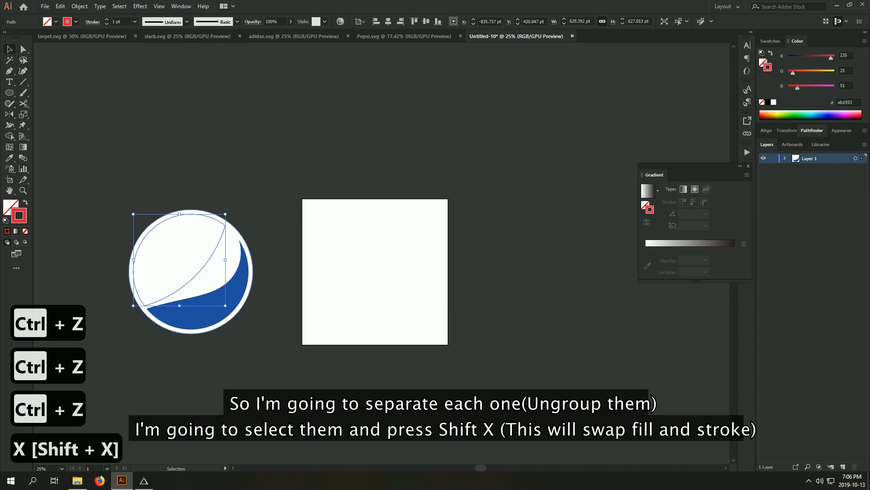
key(shift+x)
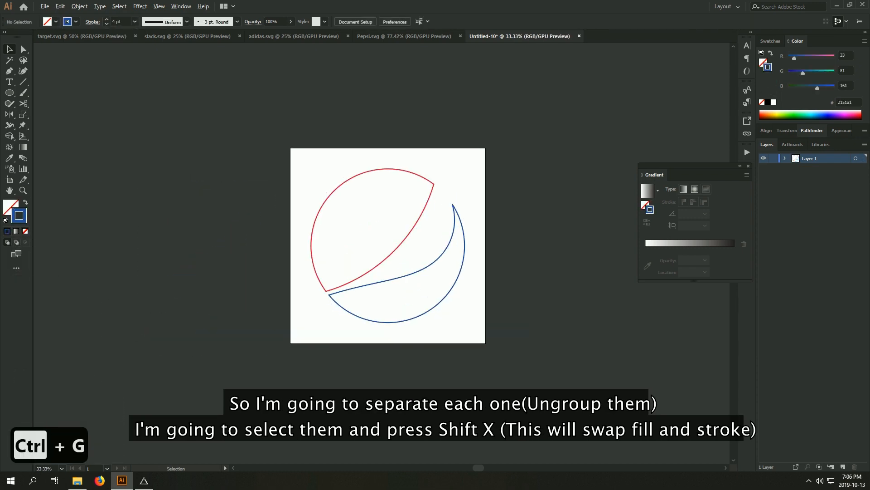
Save the Pepsi drawing as an SVG file
key(ctrl+shift+s)
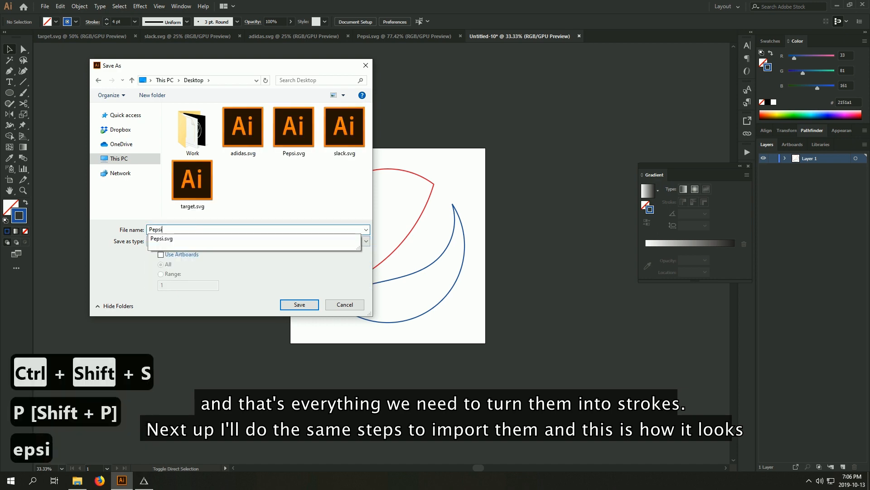
click(299, 305)
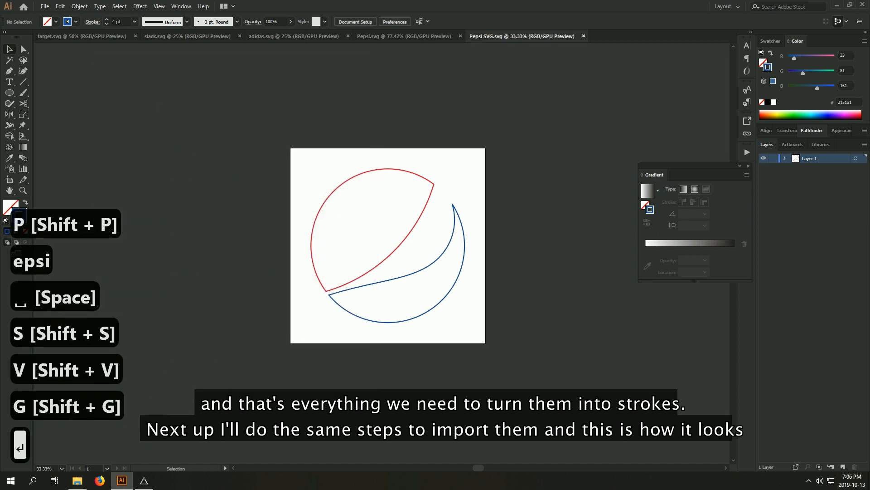